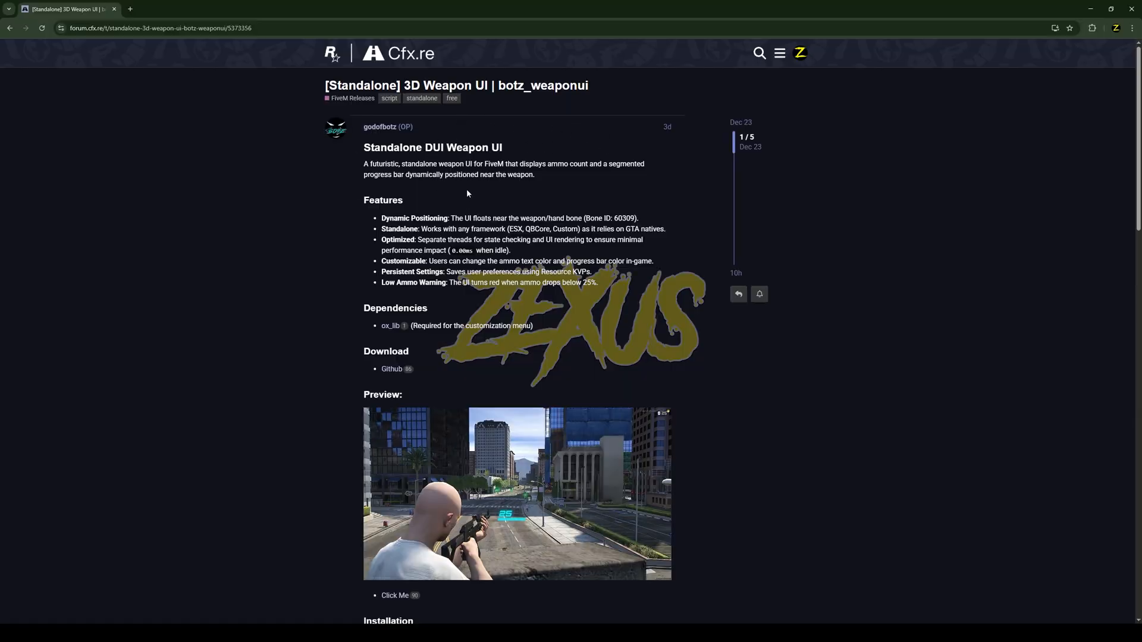
pyautogui.moveTo(393, 333)
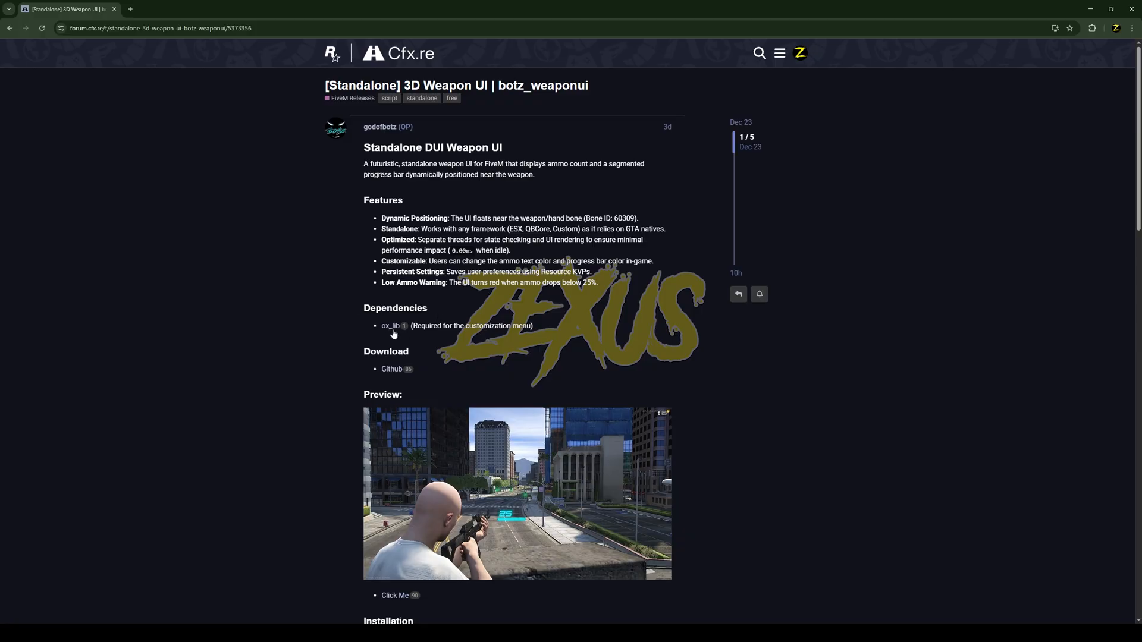
pyautogui.moveTo(457, 323)
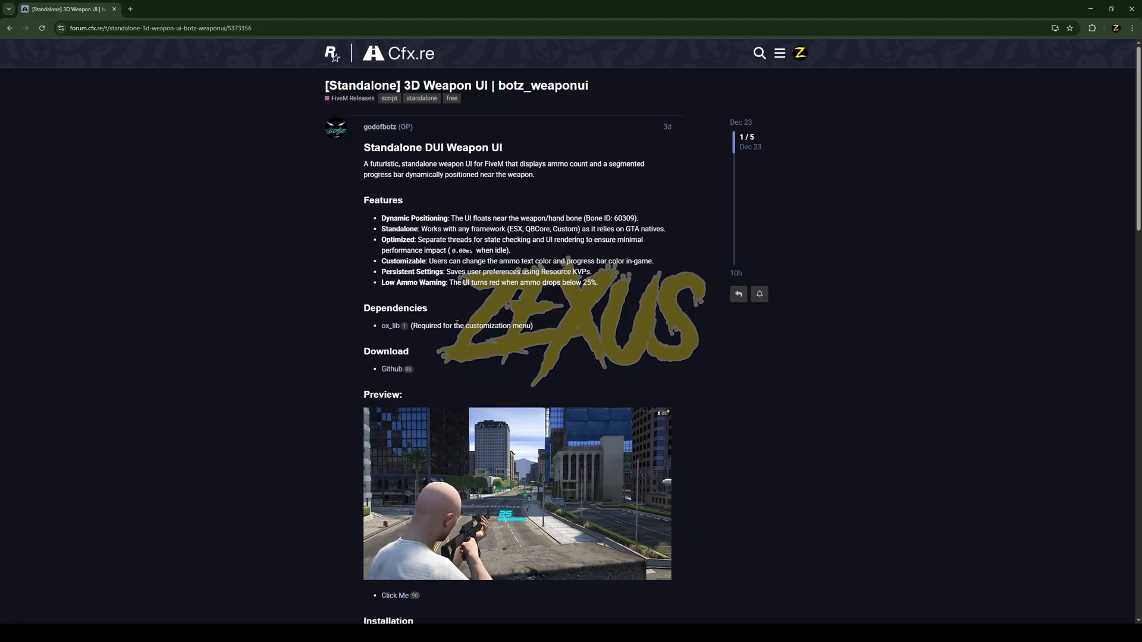
pyautogui.moveTo(391, 369)
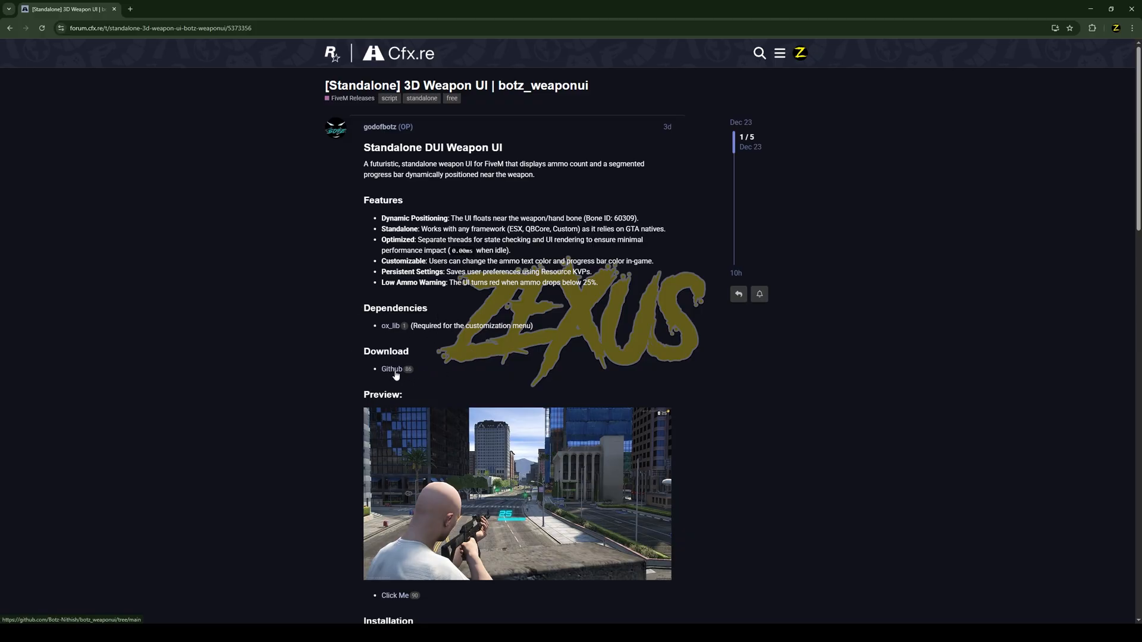
# Step: Follow the forum post's Download link to the botz_weaponui GitHub repository
pyautogui.click(391, 369)
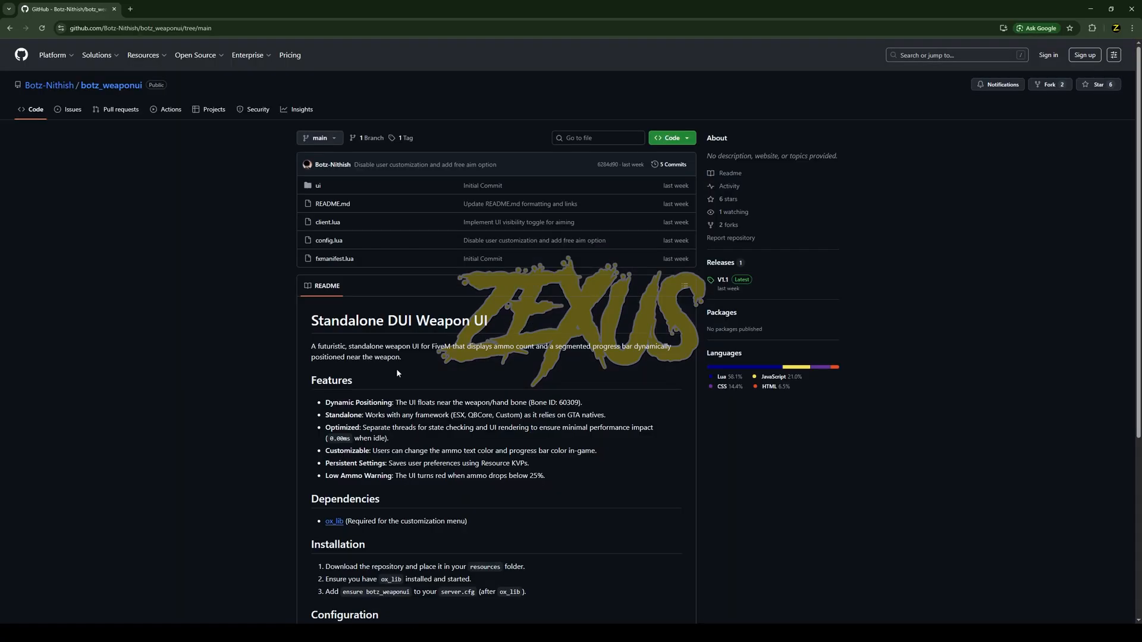
pyautogui.click(669, 138)
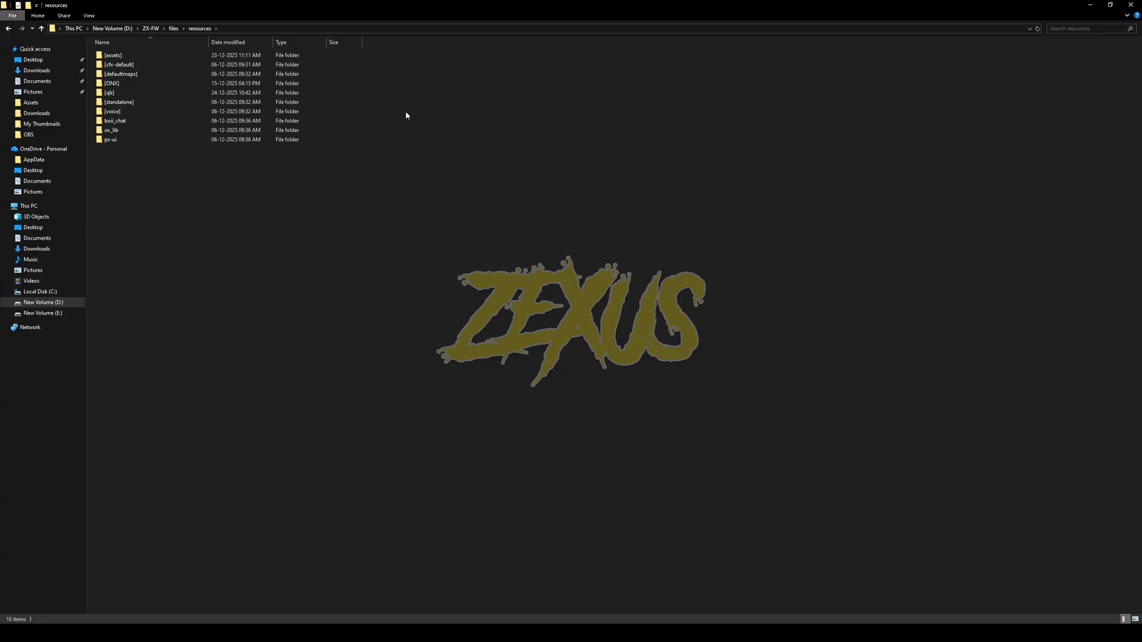
# Step: Navigate into [qb] > botz_weaponui and open its config.lua in the code editor
pyautogui.doubleClick(110, 93)
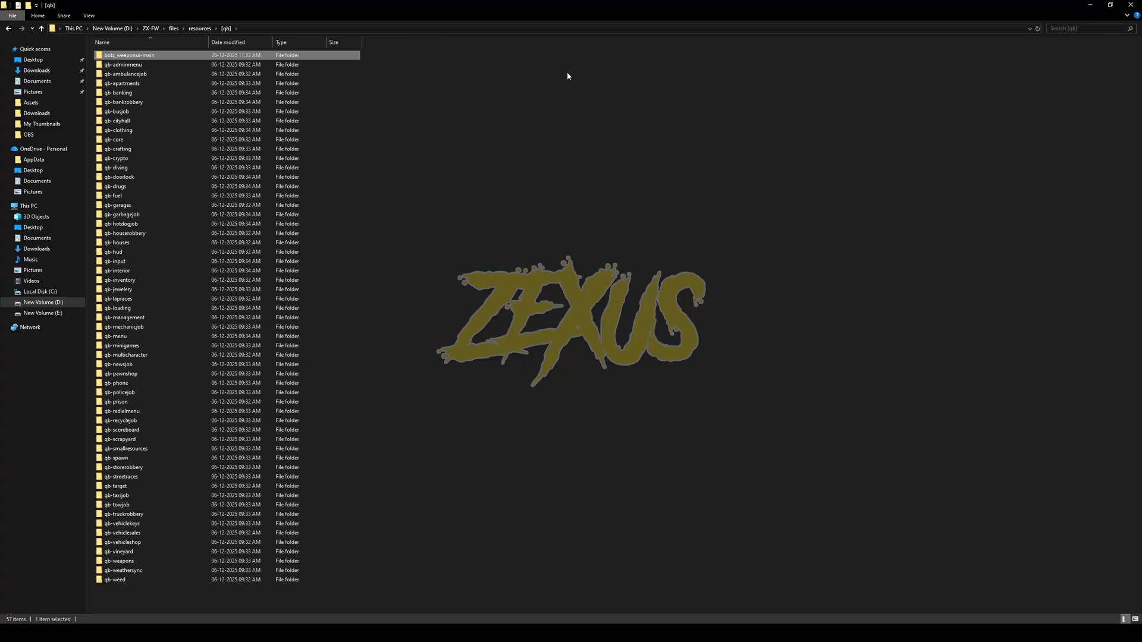
pyautogui.click(130, 55)
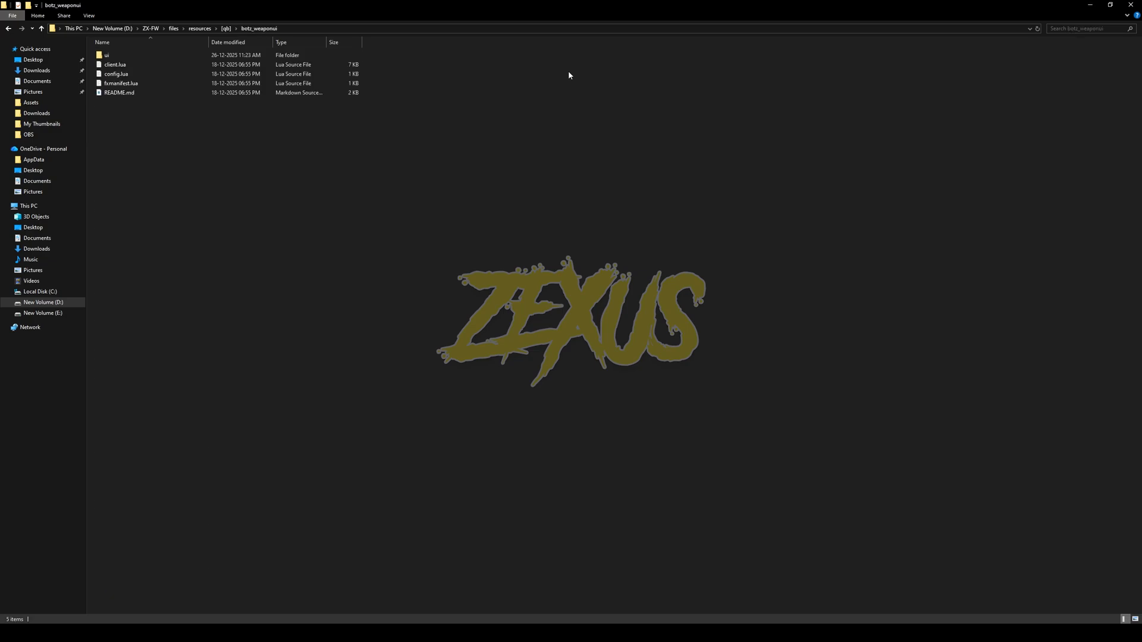
pyautogui.click(117, 73)
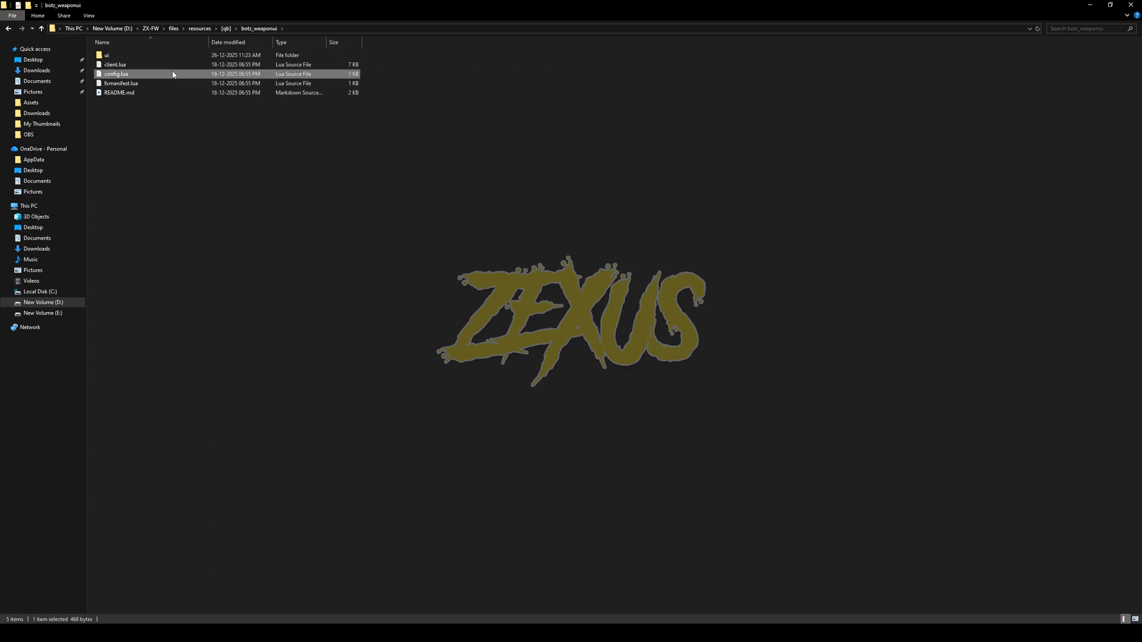
pyautogui.doubleClick(116, 74)
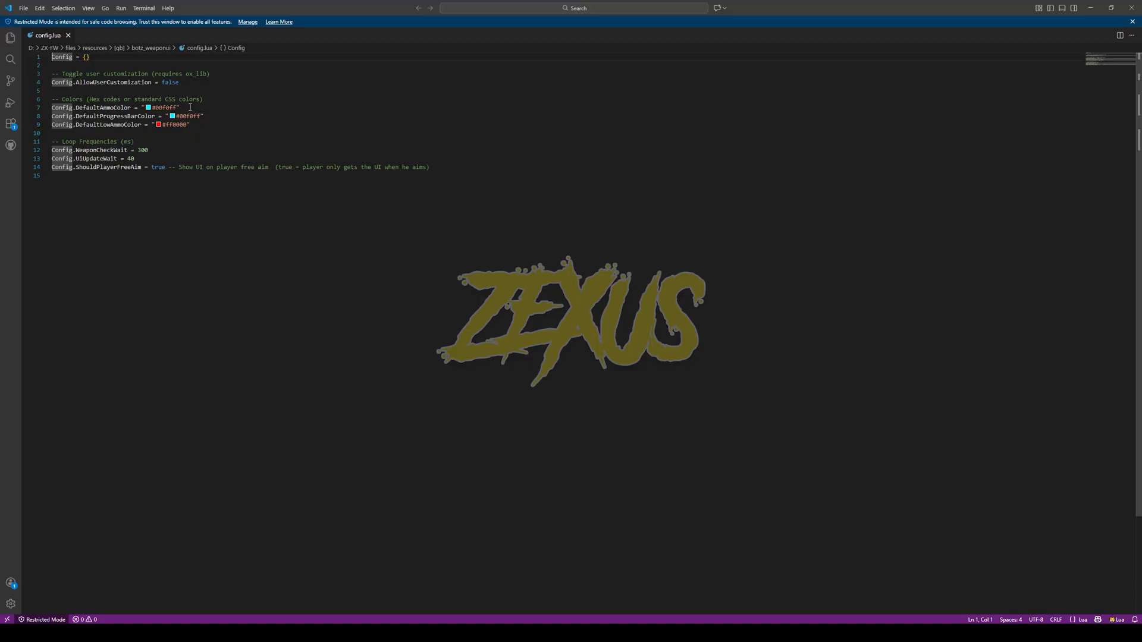
pyautogui.moveTo(215, 118)
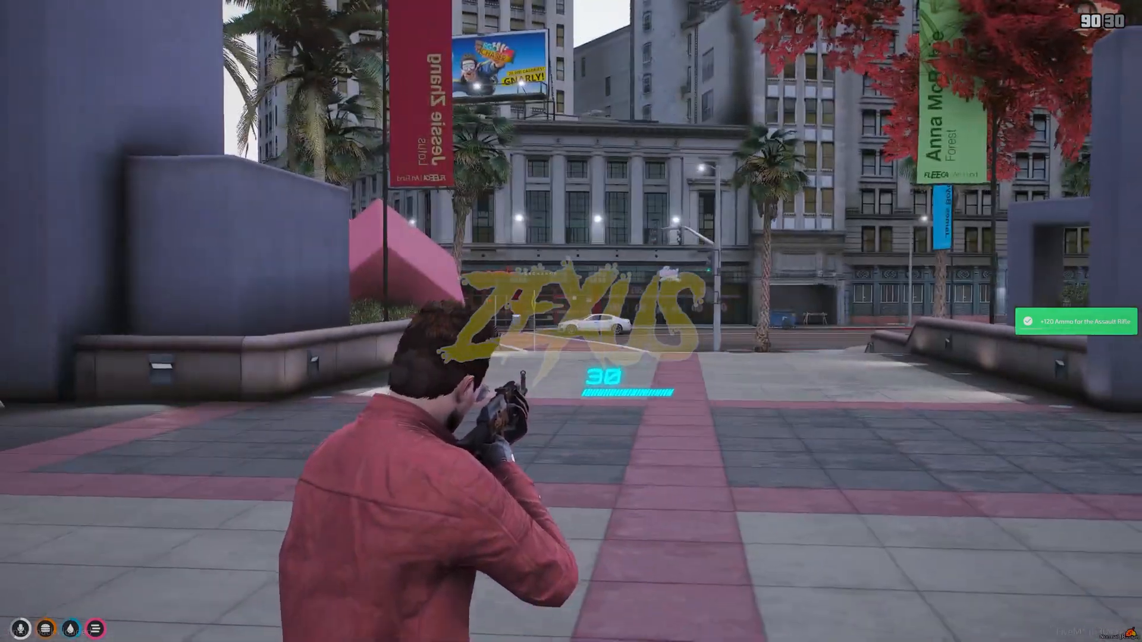
pyautogui.moveTo(571, 322)
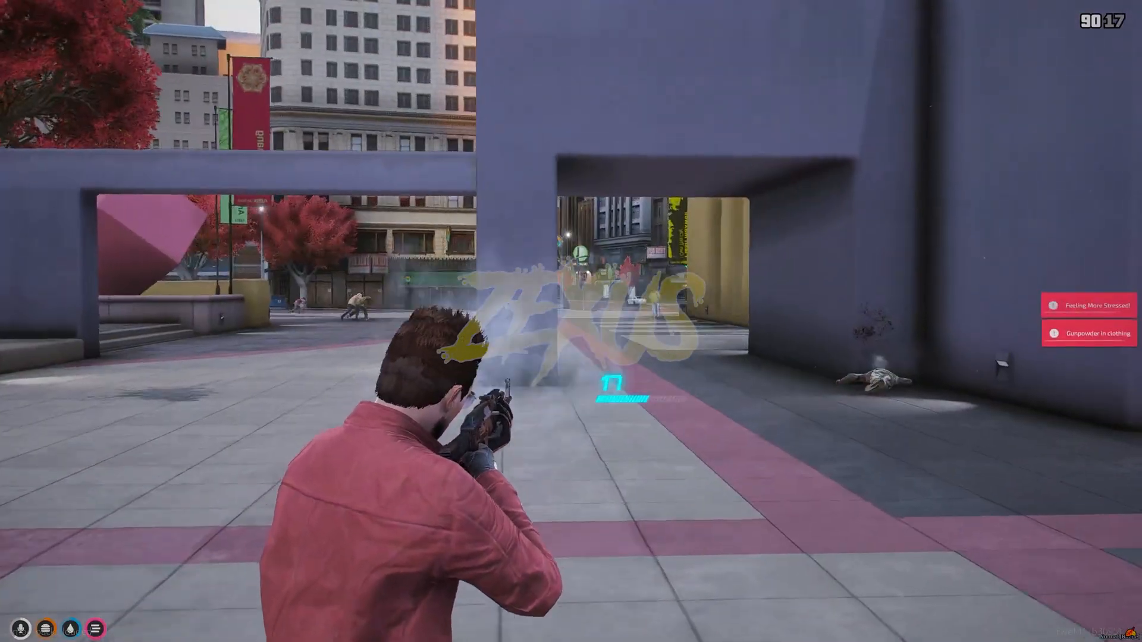
pyautogui.moveTo(571, 321)
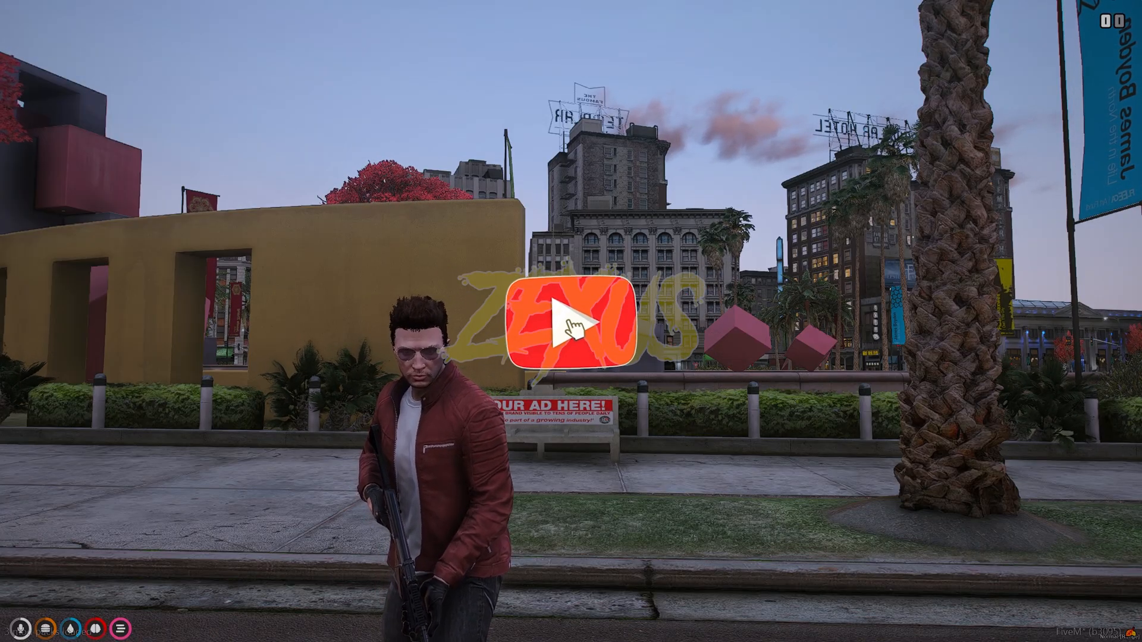
pyautogui.click(570, 325)
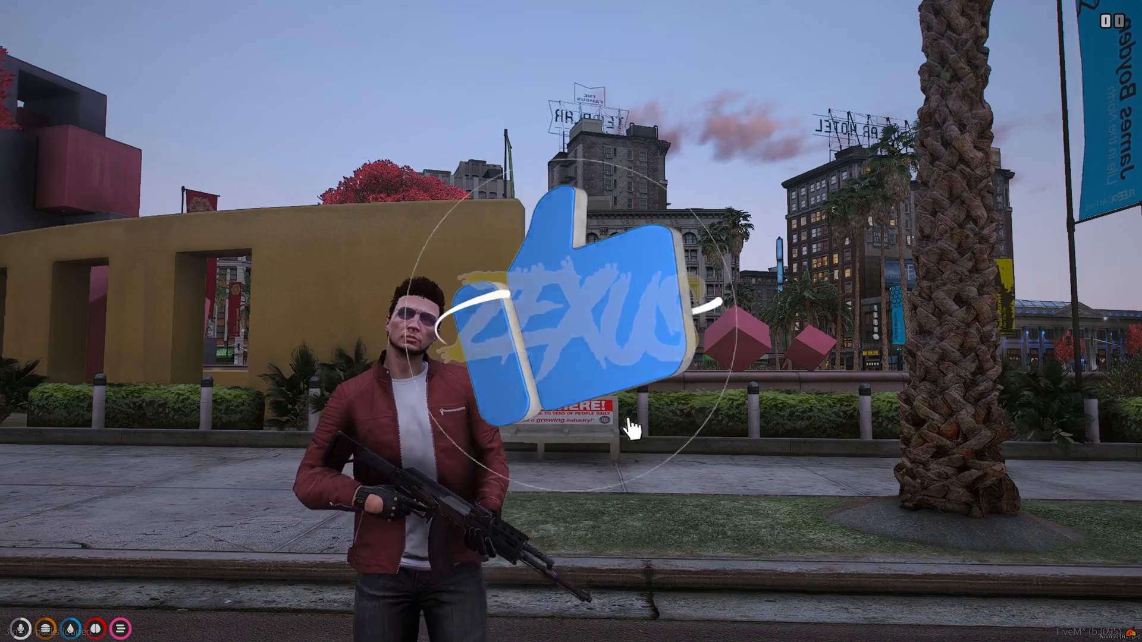